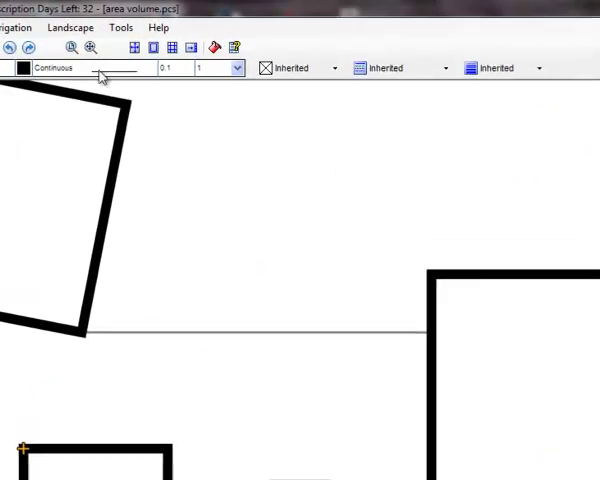
# Step: Open the Area/Volume Calcs and Fill Materials window from the right-hand toolbar
pyautogui.click(69, 27)
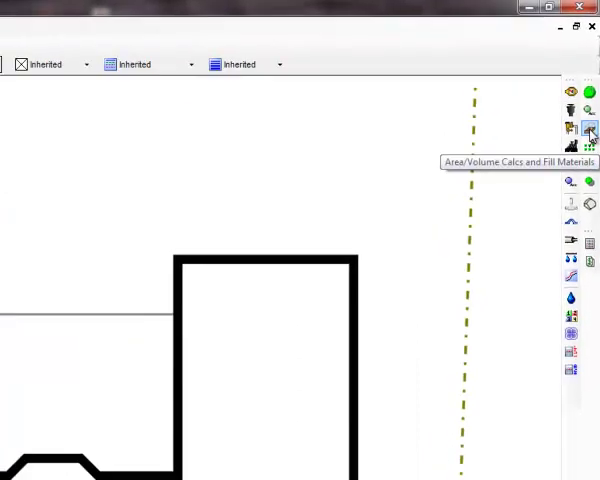
pyautogui.click(590, 131)
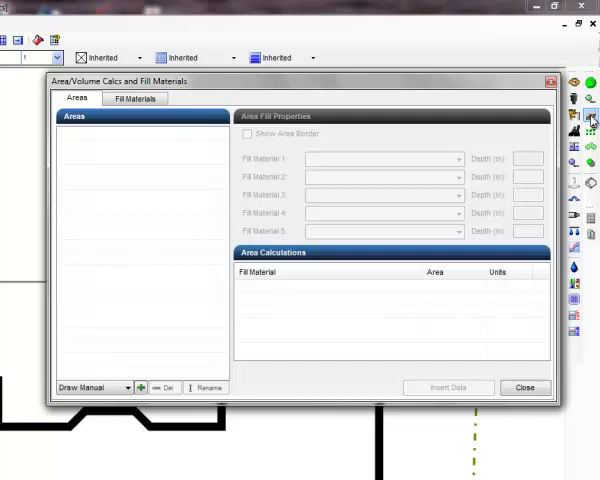
# Step: Review the Mulch category on the Fill Materials tab, holding Bark Mulch and Compost
pyautogui.click(135, 98)
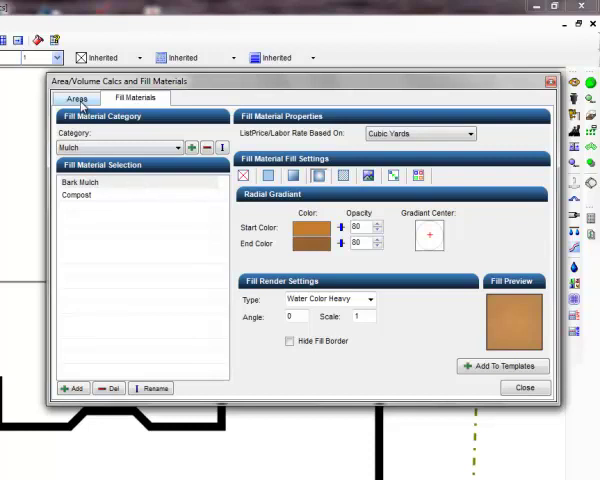
# Step: Switch back to the Areas tab, which still lists no areas
pyautogui.click(75, 97)
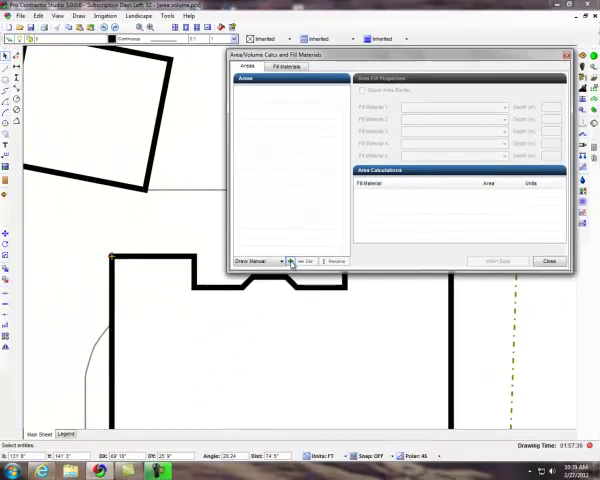
# Step: Start a manually drawn area to trace around the patio outline
pyautogui.click(549, 261)
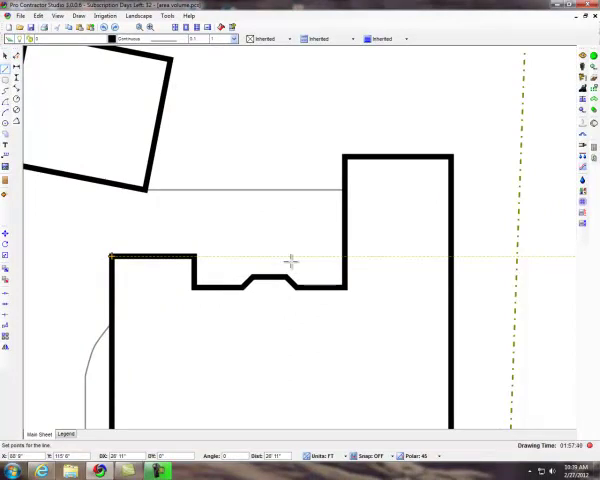
pyautogui.moveTo(258, 268)
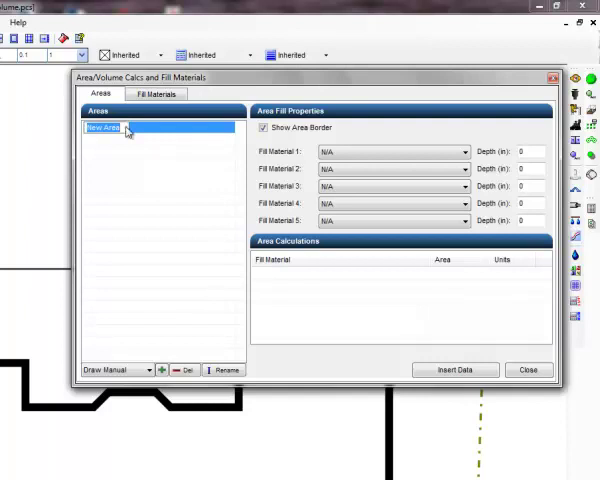
# Step: Rename the traced New Area to 'Patio Pavers'
pyautogui.write('Patio Pavers')
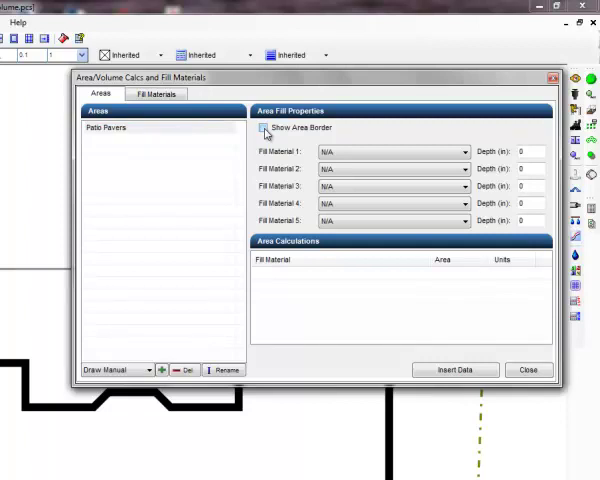
# Step: Hide the Patio Pavers border and fill it with 3 x 6 Brick Paver (430.1 sq ft)
pyautogui.click(264, 127)
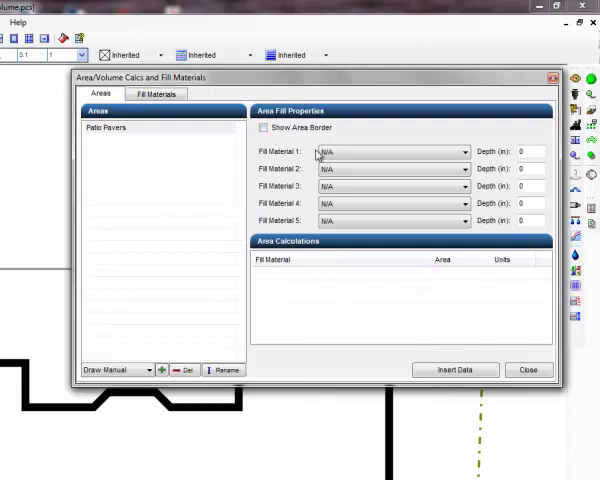
pyautogui.click(464, 151)
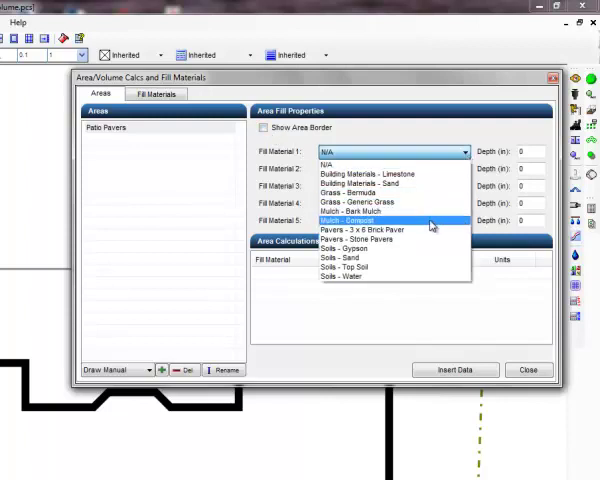
pyautogui.click(362, 229)
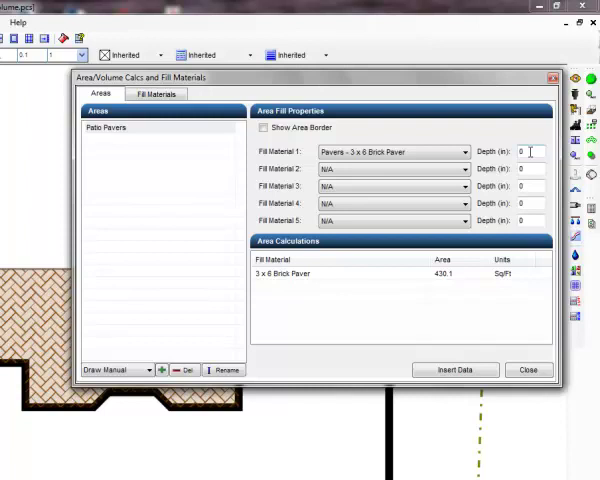
# Step: Add Building Materials - Sand as second fill, 3 inches deep (3.982 cubic yards)
pyautogui.click(463, 168)
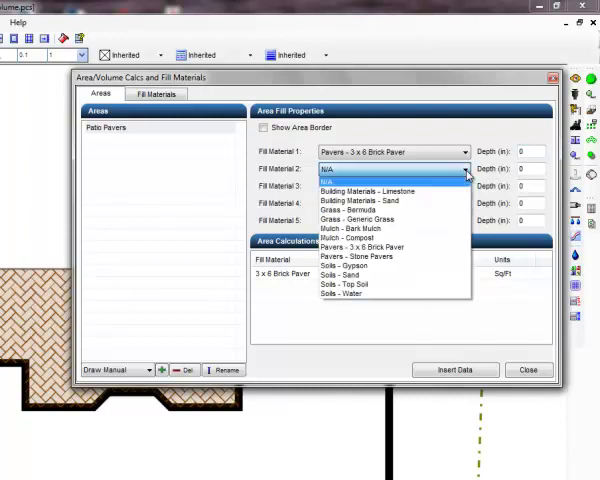
pyautogui.click(367, 191)
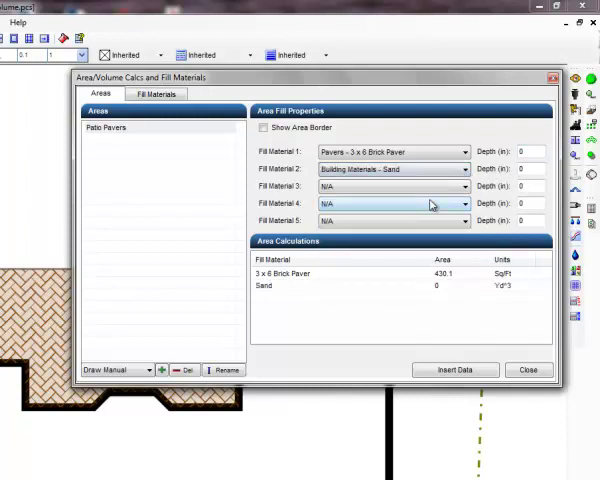
pyautogui.click(520, 168)
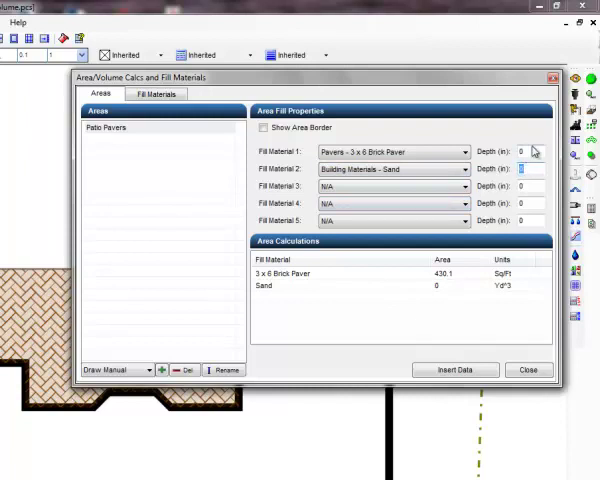
pyautogui.write('3')
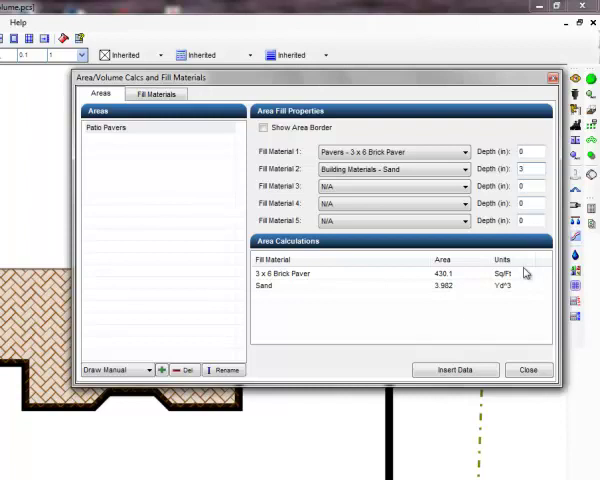
pyautogui.moveTo(522, 291)
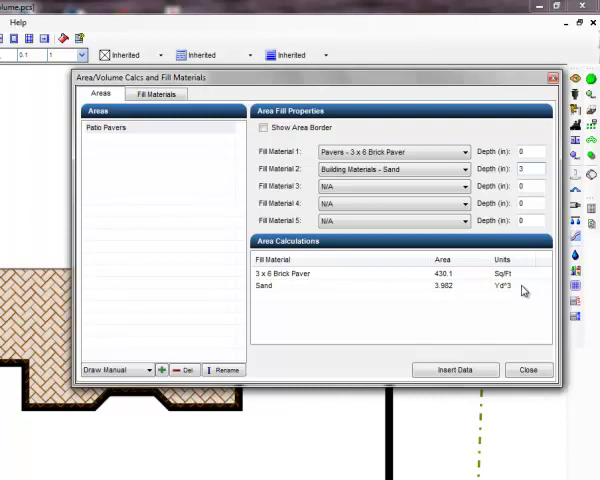
pyautogui.click(528, 369)
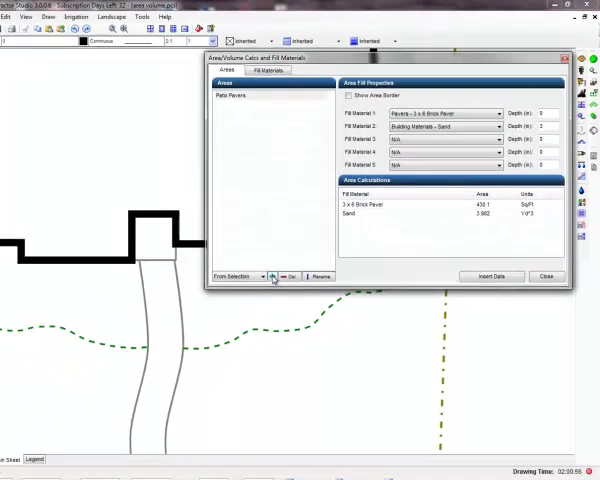
# Step: Create a second area from the selected bed outline using From Selection
pyautogui.click(546, 276)
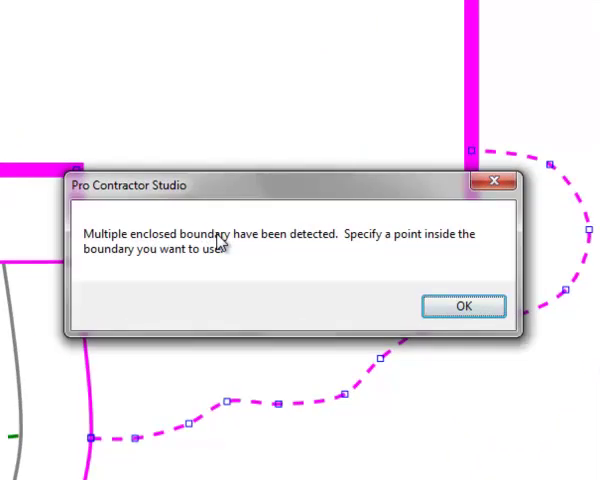
pyautogui.moveTo(277, 267)
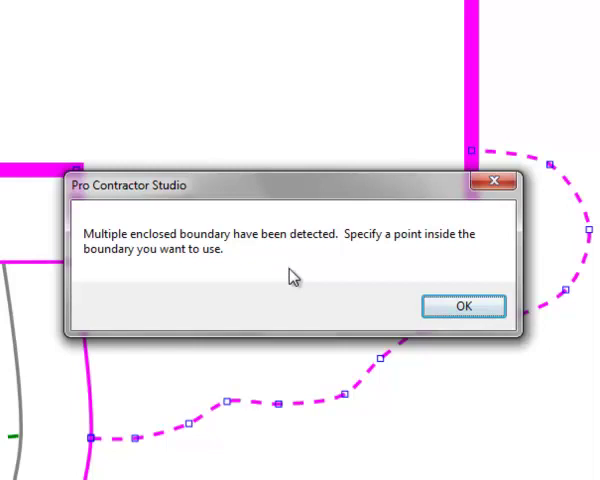
# Step: Dismiss the multiple enclosed boundaries warning, adding New Area below Patio Pavers
pyautogui.click(458, 306)
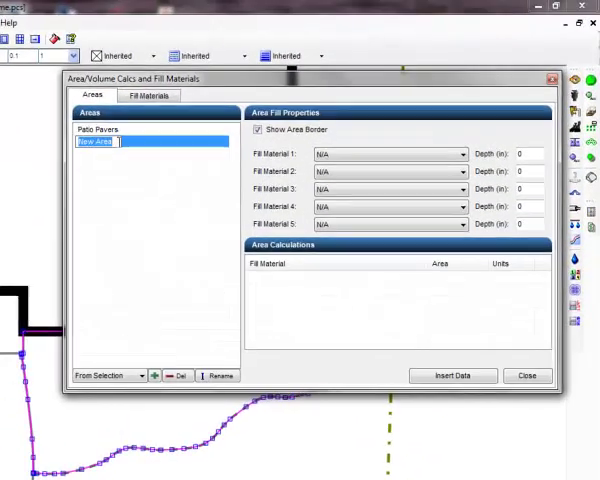
# Step: Rename the area 'Front Bed - Right Side', hide its border, and fill it with Bark Mulch
pyautogui.write('Front Bed - Right Side')
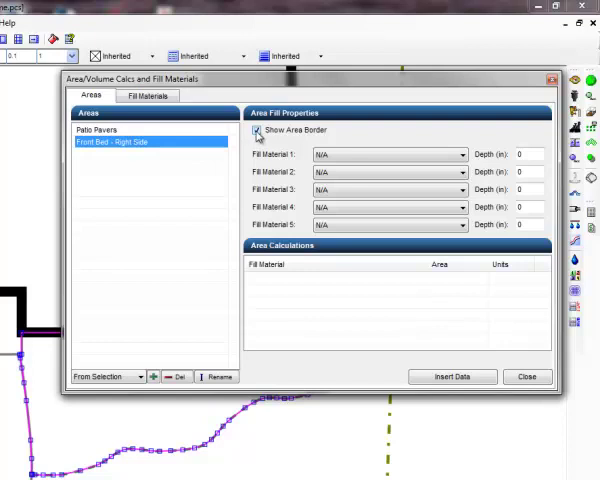
pyautogui.click(256, 130)
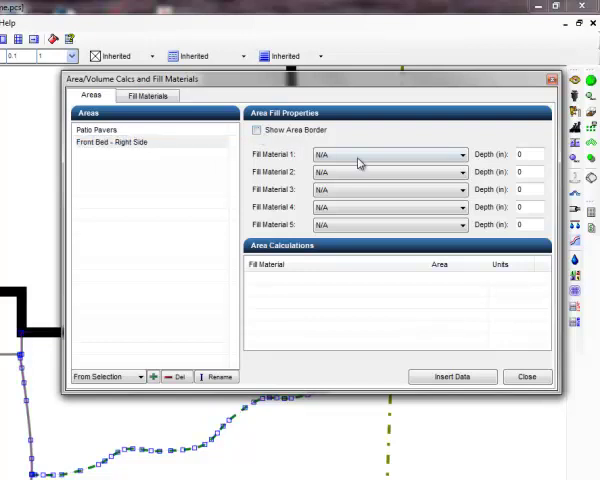
pyautogui.click(461, 154)
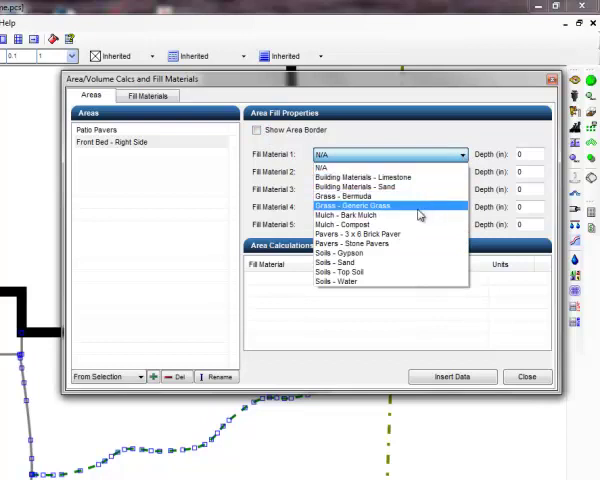
pyautogui.click(360, 215)
pyautogui.write('2')
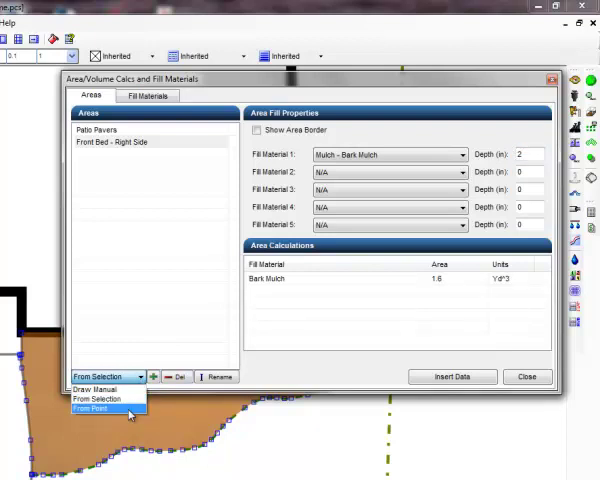
# Step: Switch area creation to From Point and add a third area, Front Bed - Left Side
pyautogui.click(90, 409)
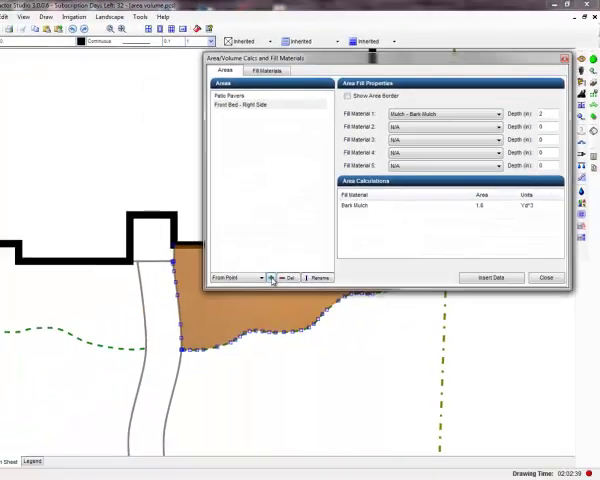
pyautogui.click(546, 277)
pyautogui.write('Front Bed - Left Side')
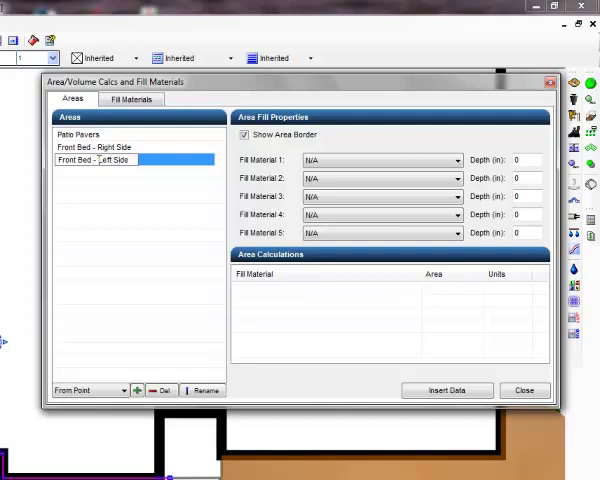
# Step: Fill Front Bed - Left Side with Mulch - Bark Mulch at 2 inches depth
pyautogui.click(95, 159)
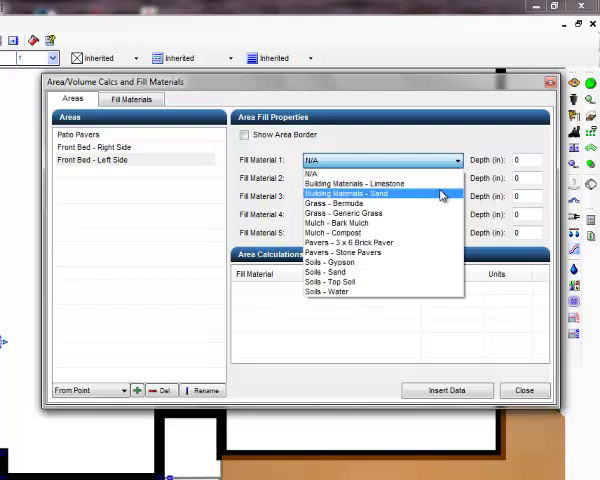
pyautogui.click(340, 232)
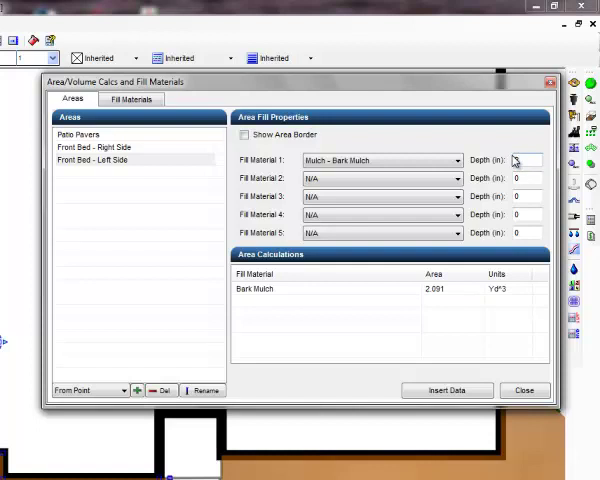
pyautogui.write('2')
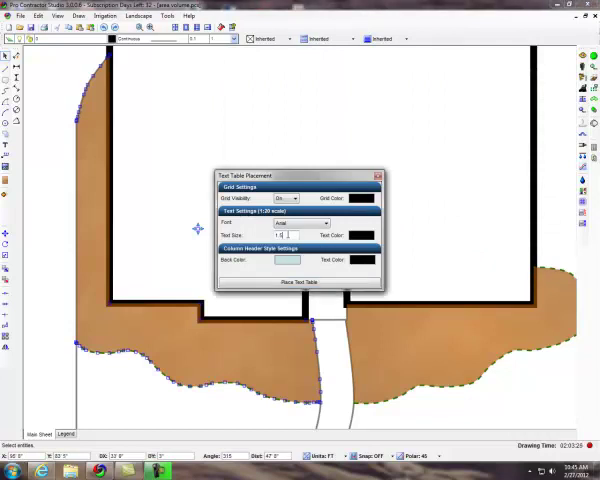
# Step: Place the Front Bed - Left Side data table on the plan at text size 1.5
pyautogui.click(287, 235)
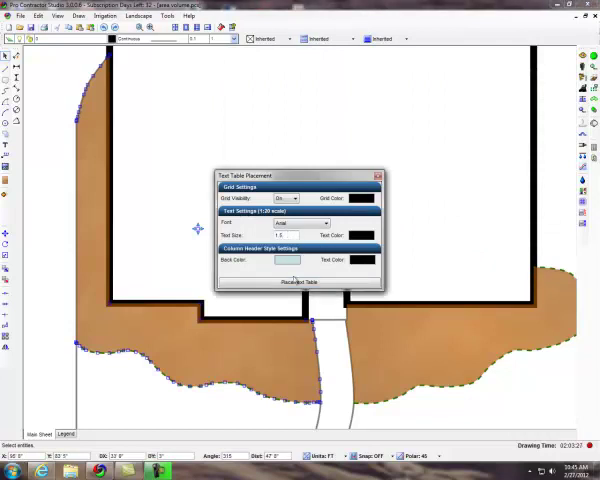
pyautogui.click(300, 281)
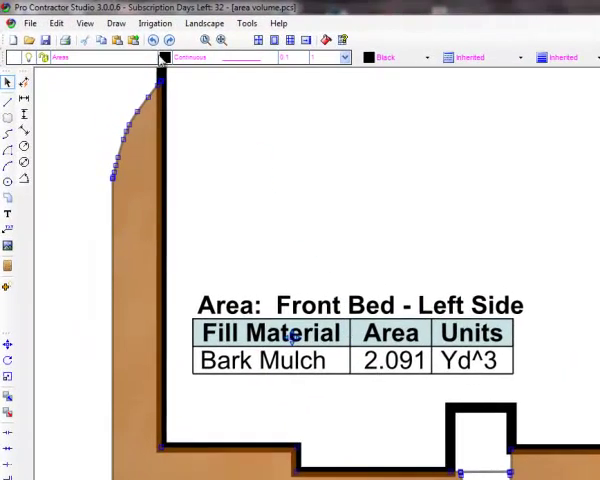
# Step: Bring the Front Bed - Left Side table to the front via Edit > Draw Order
pyautogui.click(56, 23)
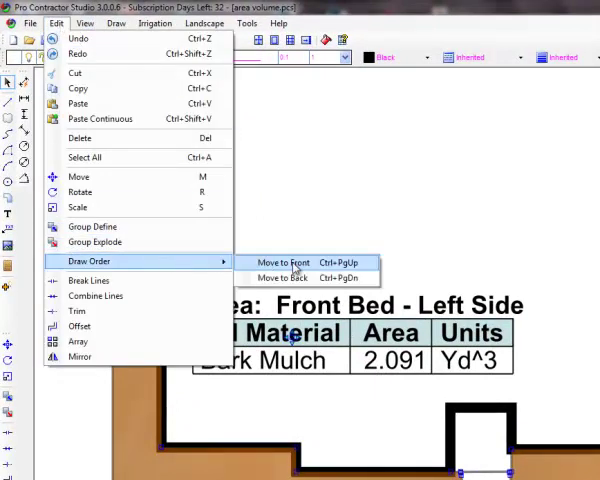
pyautogui.click(283, 261)
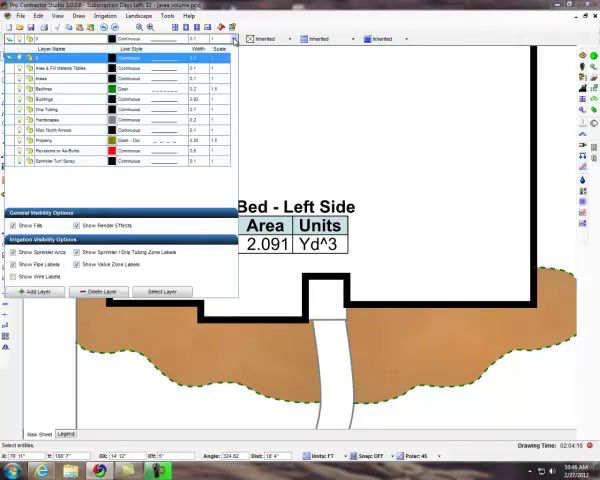
pyautogui.moveTo(77, 189)
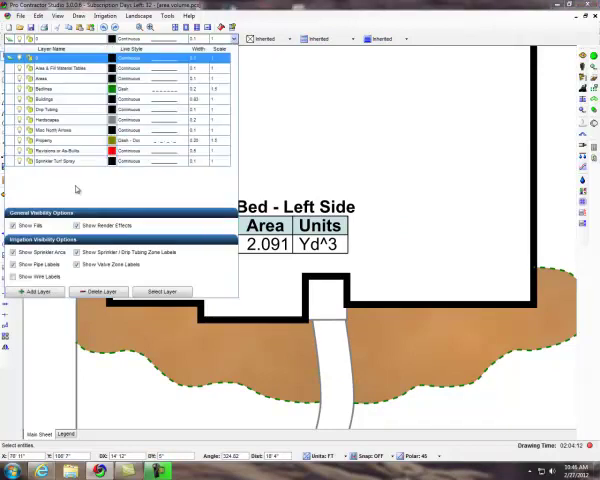